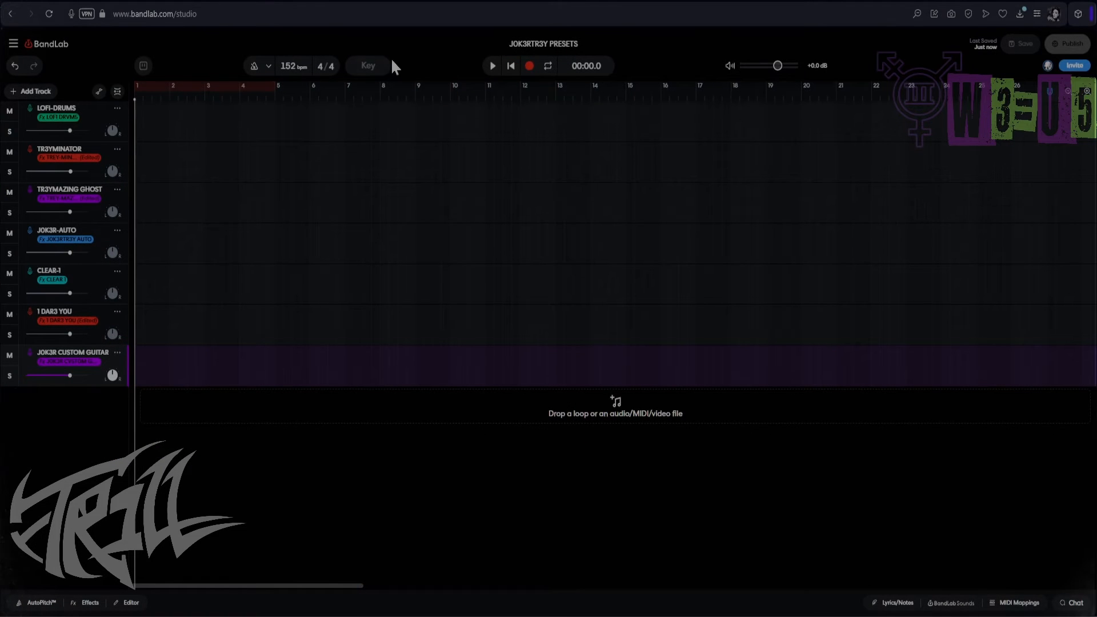
mouse_move(692, 126)
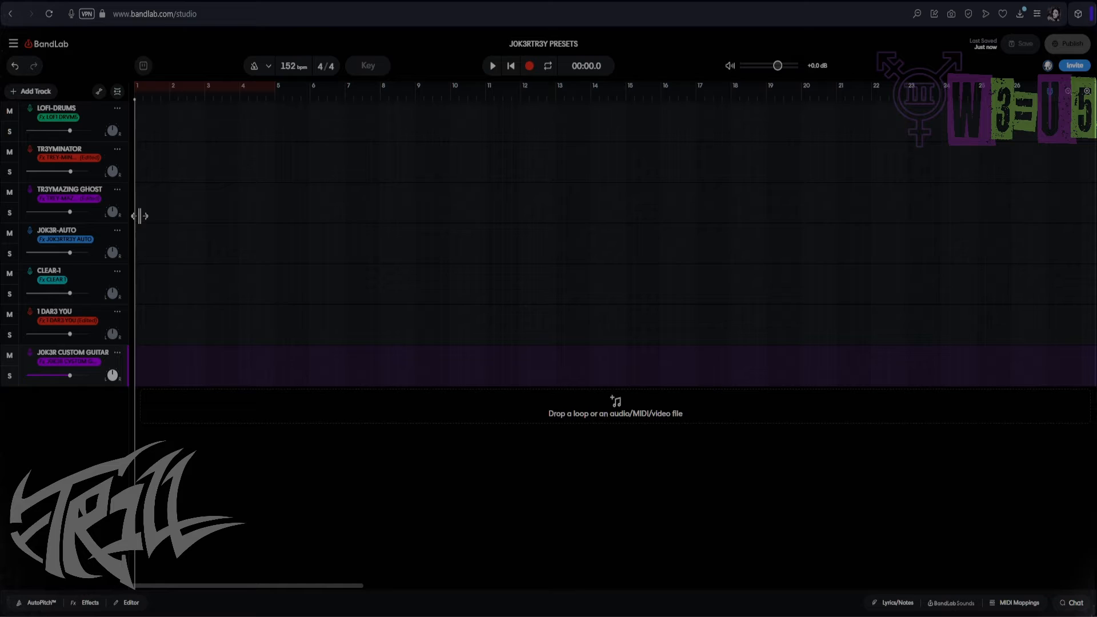
mouse_move(157, 426)
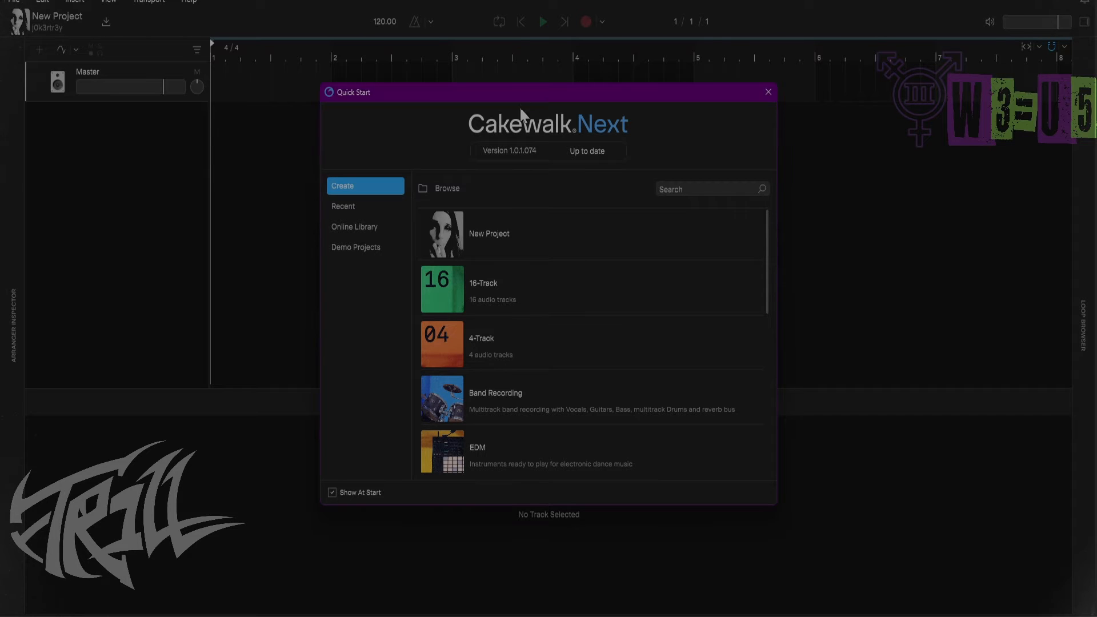
mouse_move(594, 232)
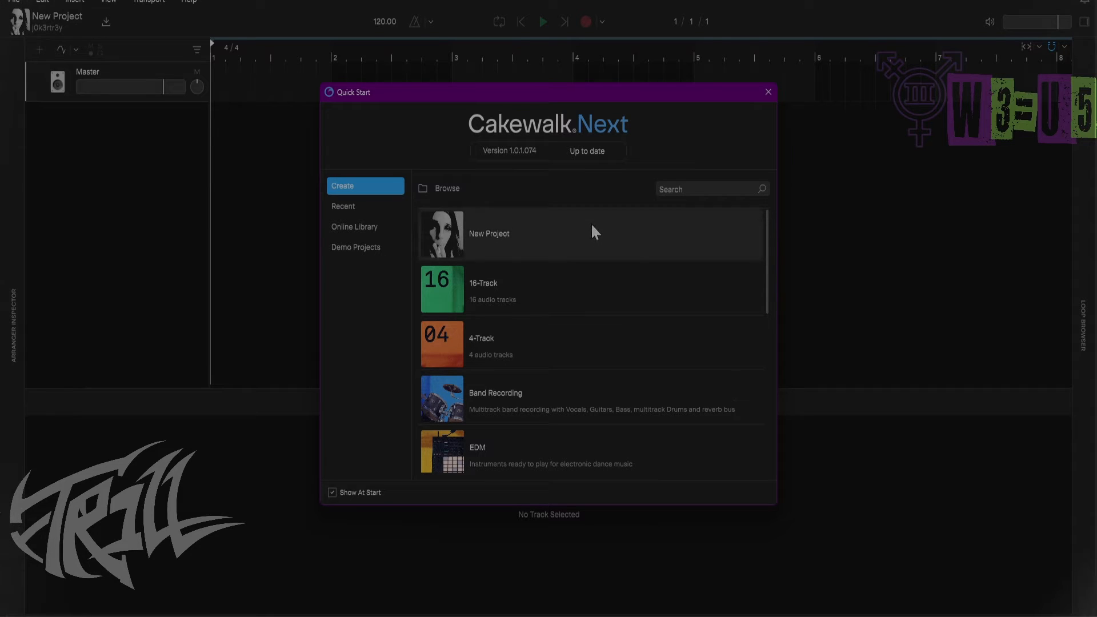
Show the Online Library of BandLab songs with Import on and regions and effects checked.
left_click(354, 226)
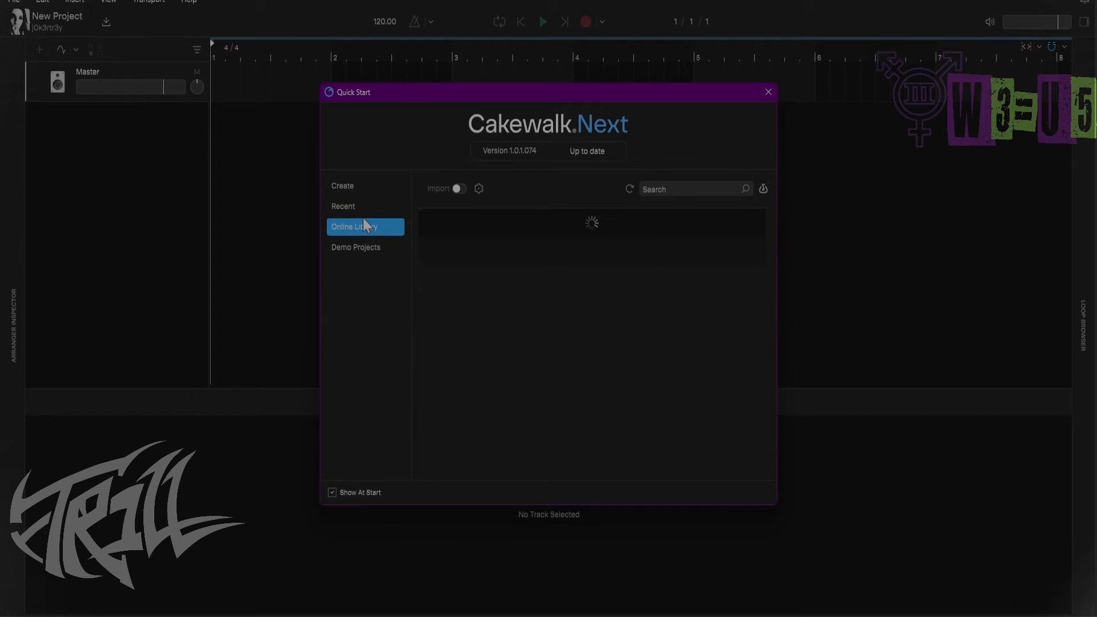
mouse_move(459, 190)
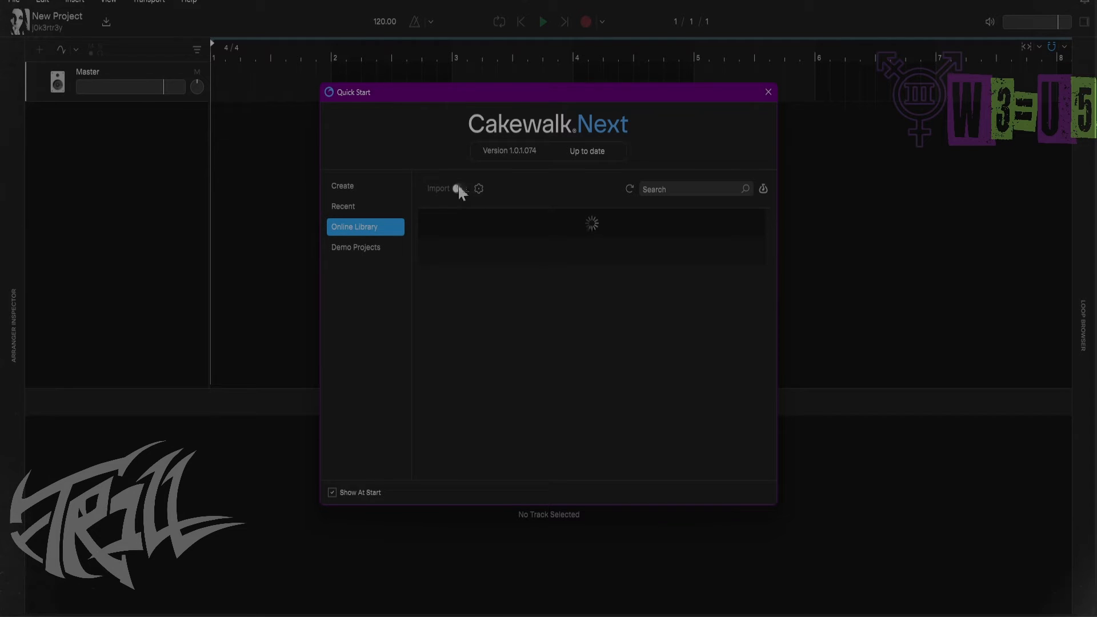
left_click(459, 189)
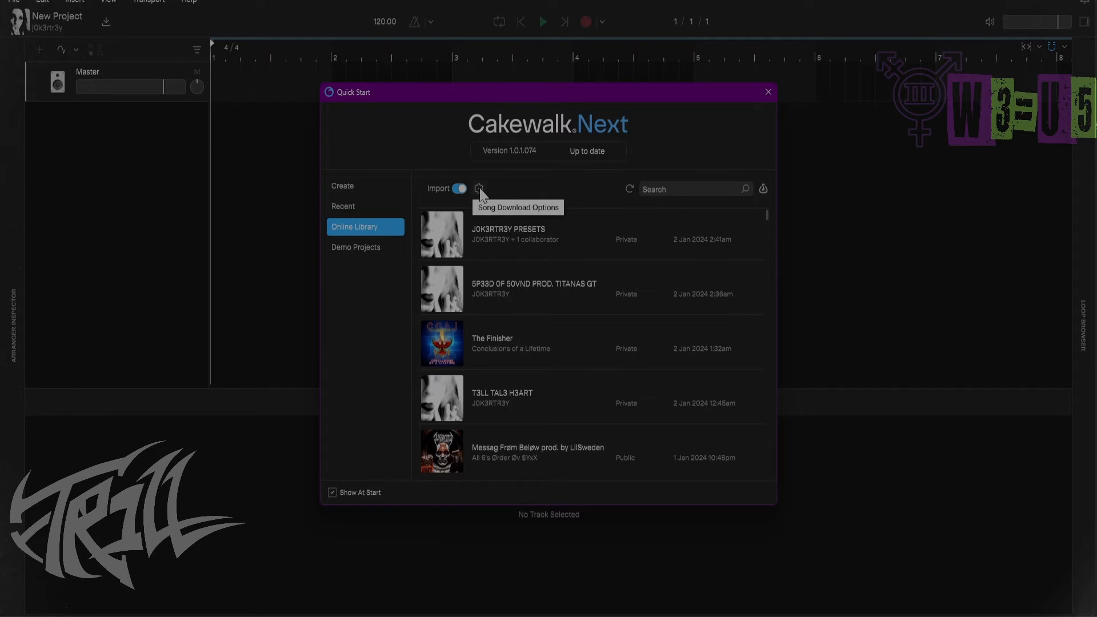
left_click(479, 189)
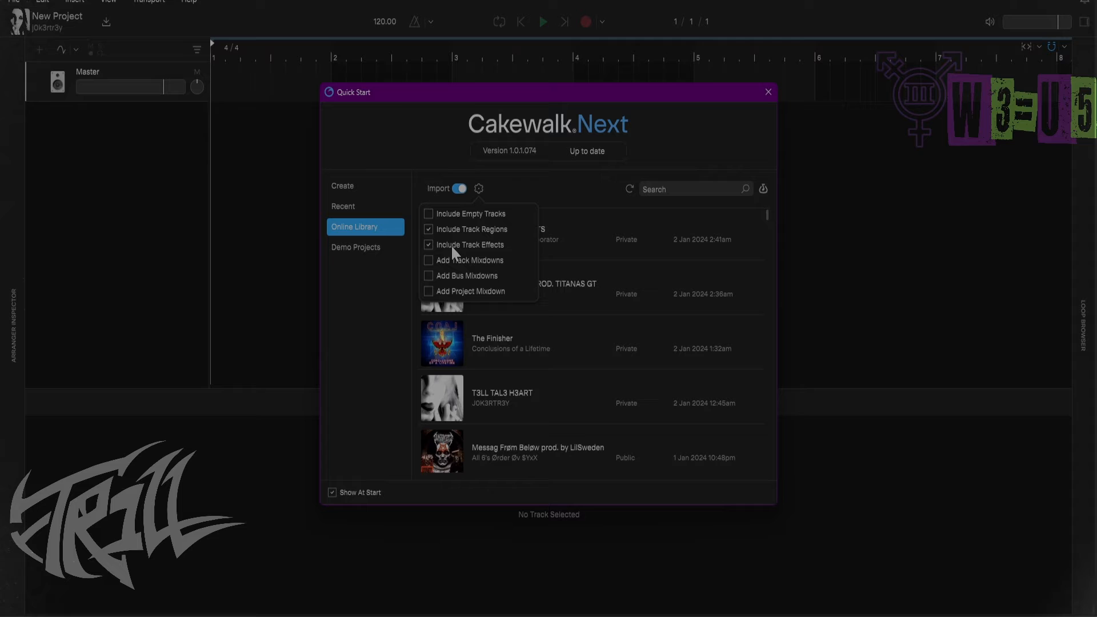
mouse_move(604, 141)
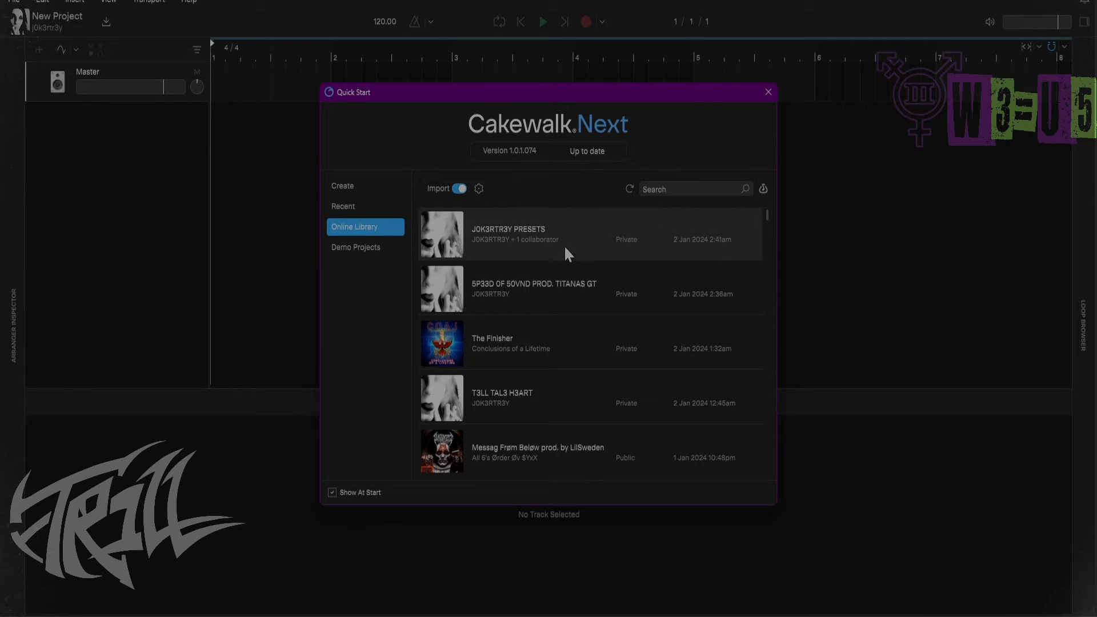
mouse_move(577, 246)
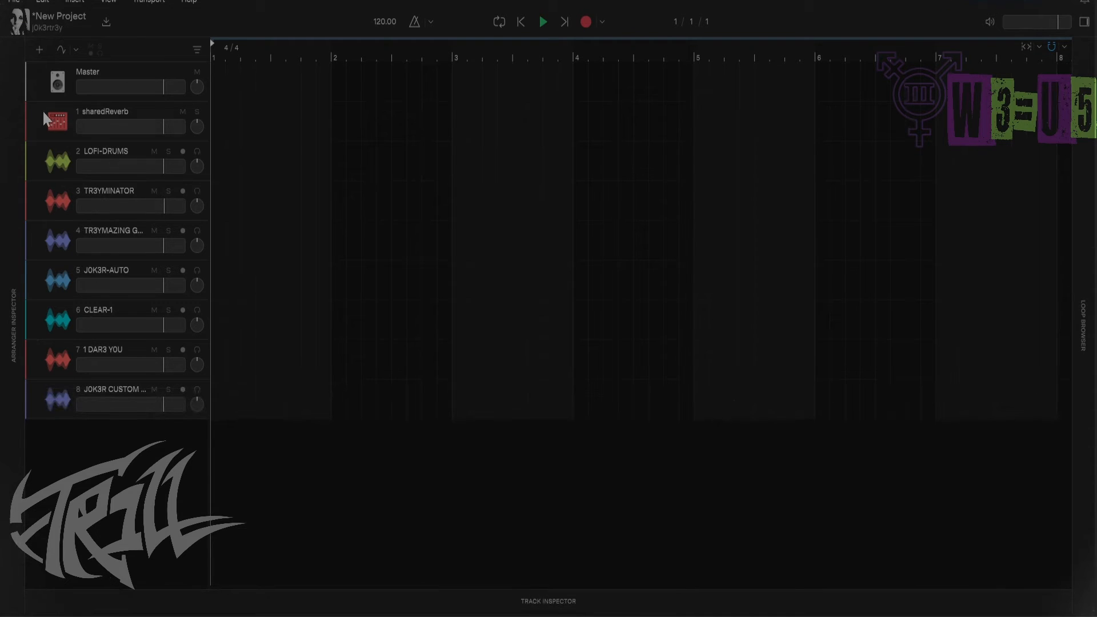
Delete the sharedReverb bus and select the JOK3R-AUTO track to view its effects.
right_click(56, 119)
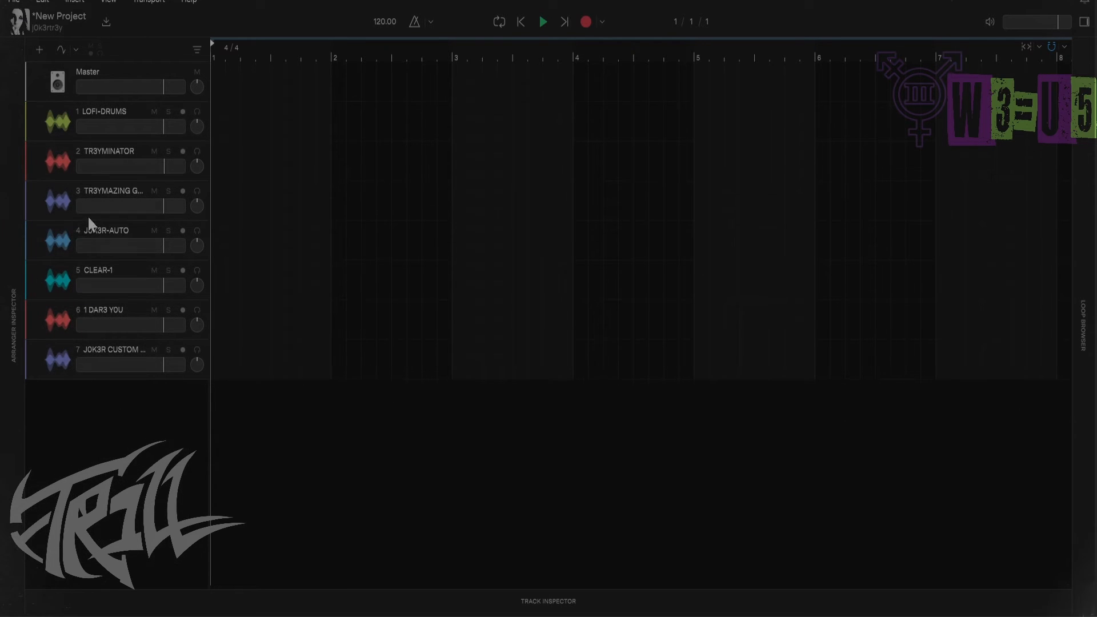
left_click(112, 359)
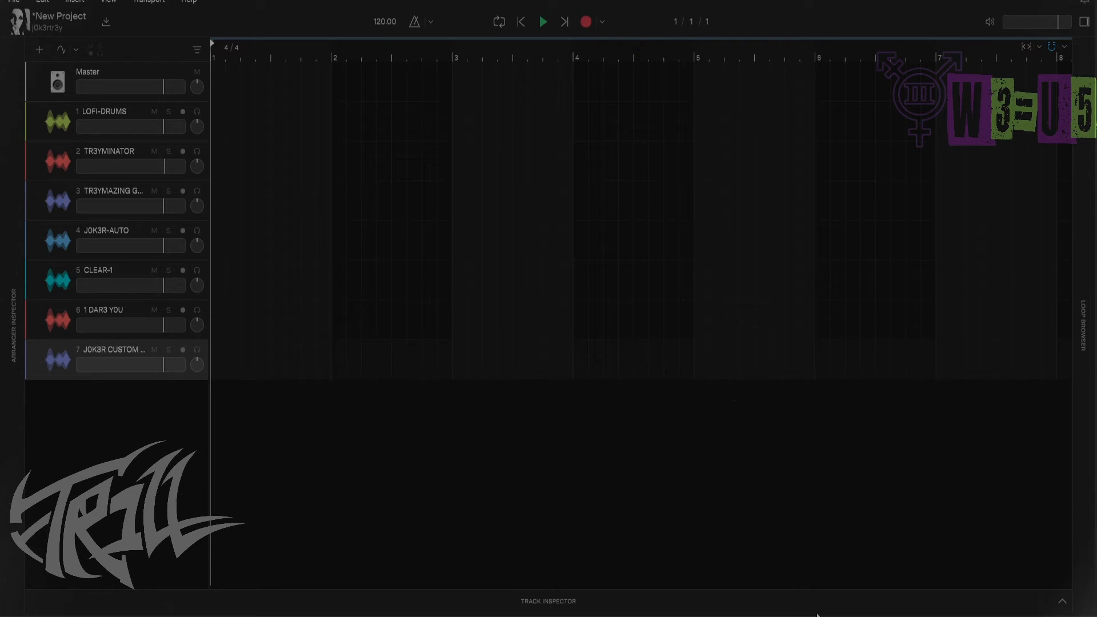
mouse_move(586, 600)
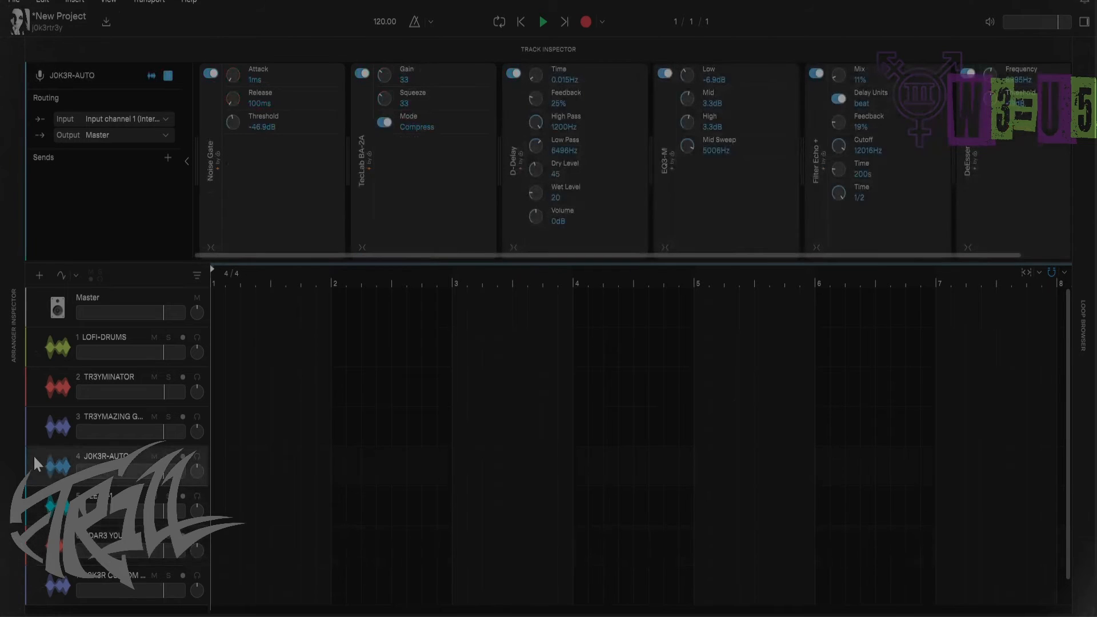
Select LOFI-DRUMS to reveal its chain from feedback killer and fuzz to filter echo.
left_click(105, 336)
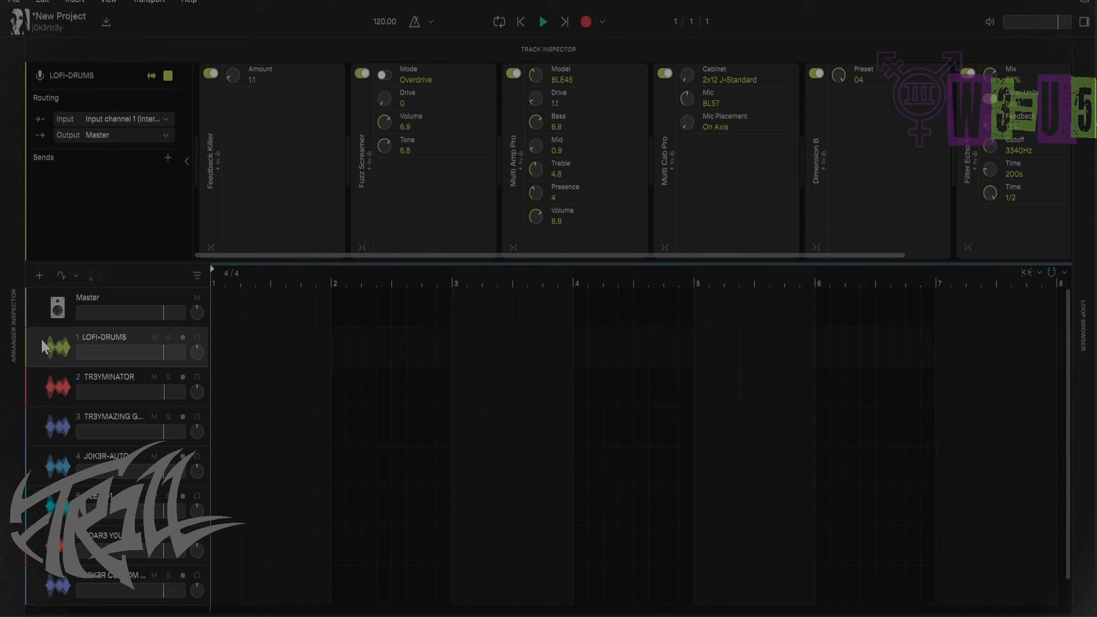
mouse_move(38, 319)
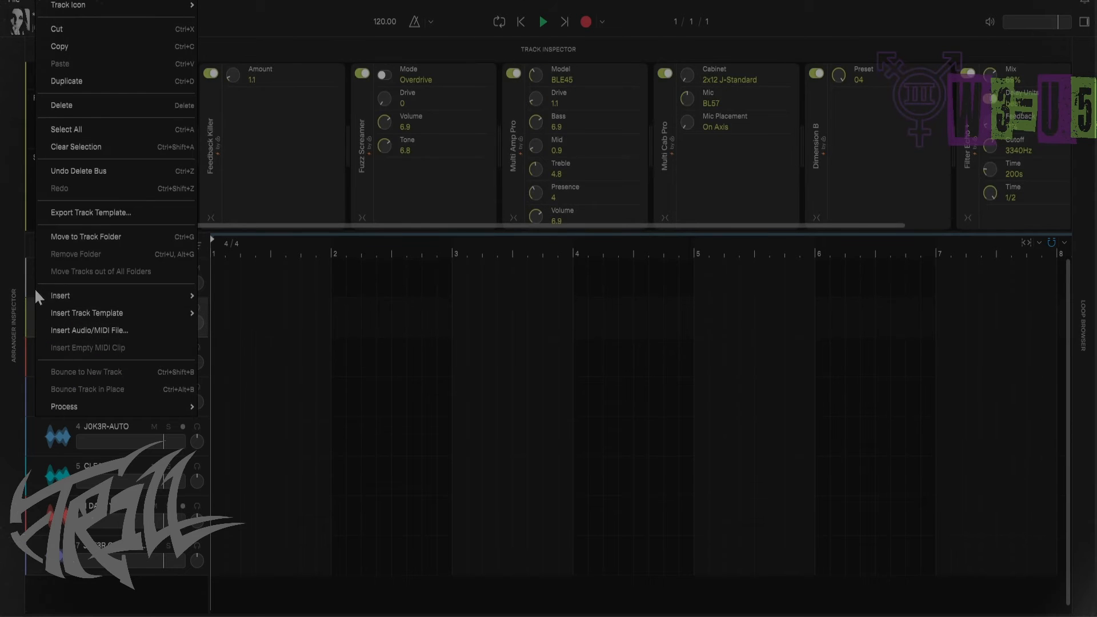
mouse_move(92, 237)
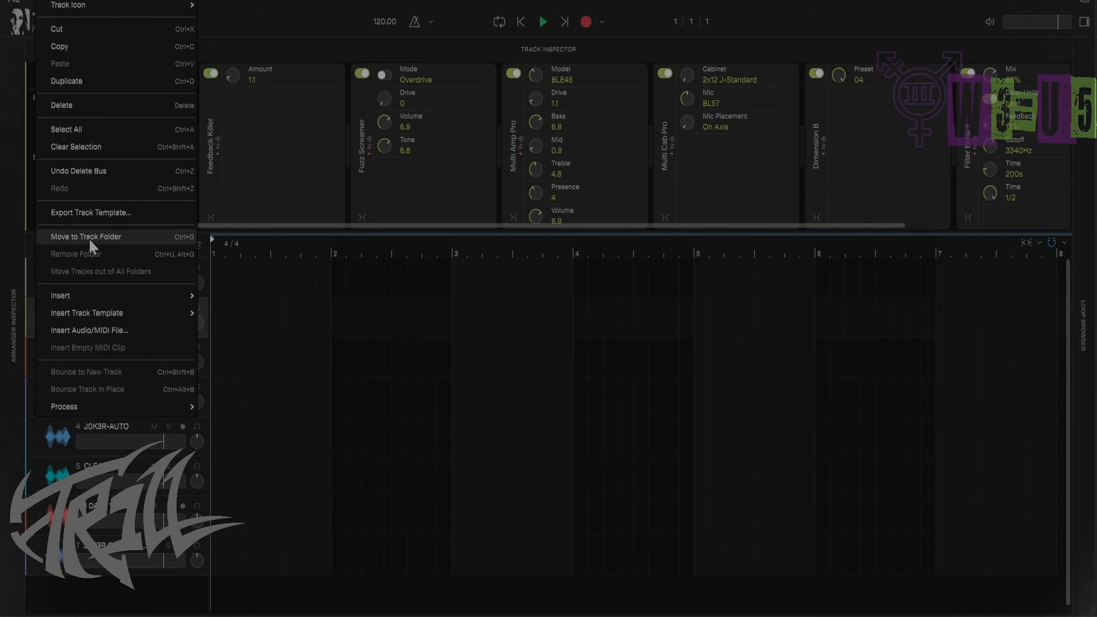
mouse_move(108, 123)
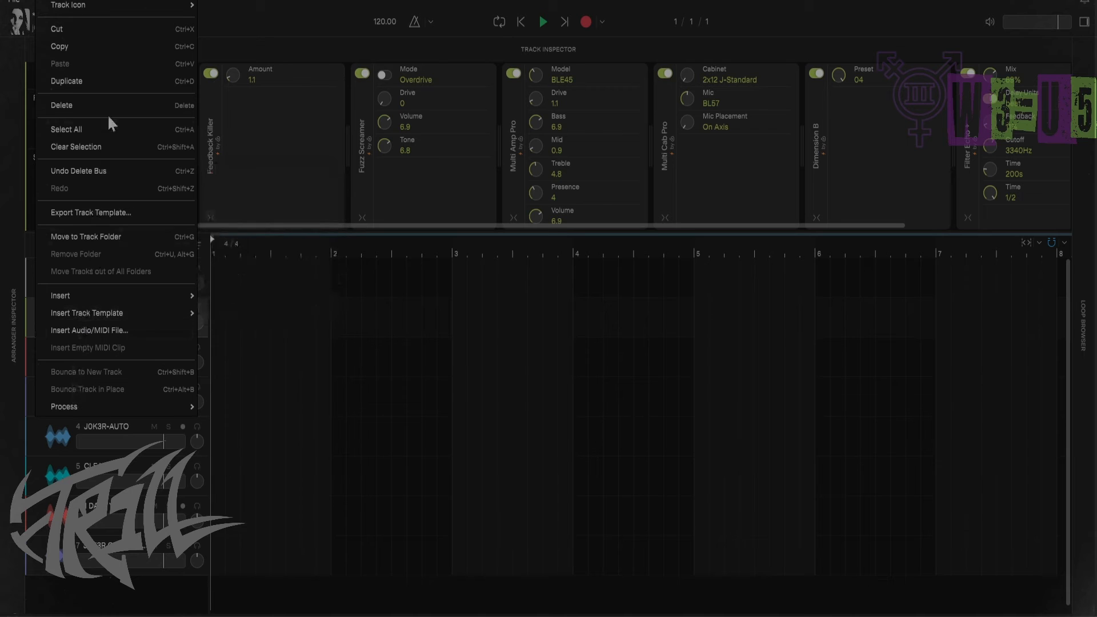
mouse_move(89, 213)
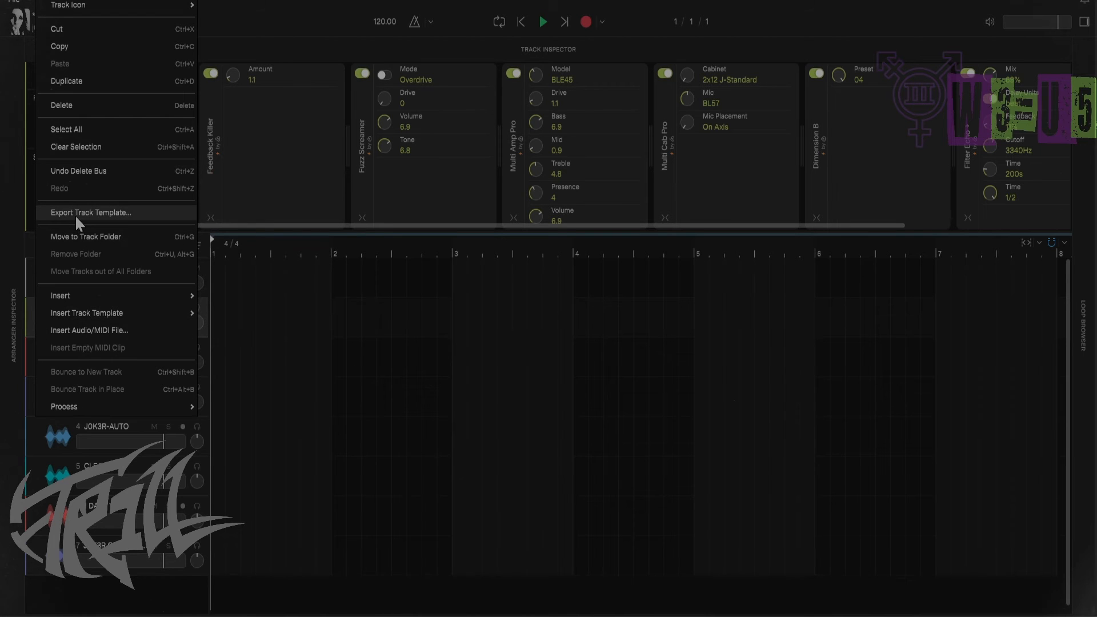
Export LOFI-DRUMS as a track template keeping the star, DRUMS and PRESET tags.
left_click(89, 213)
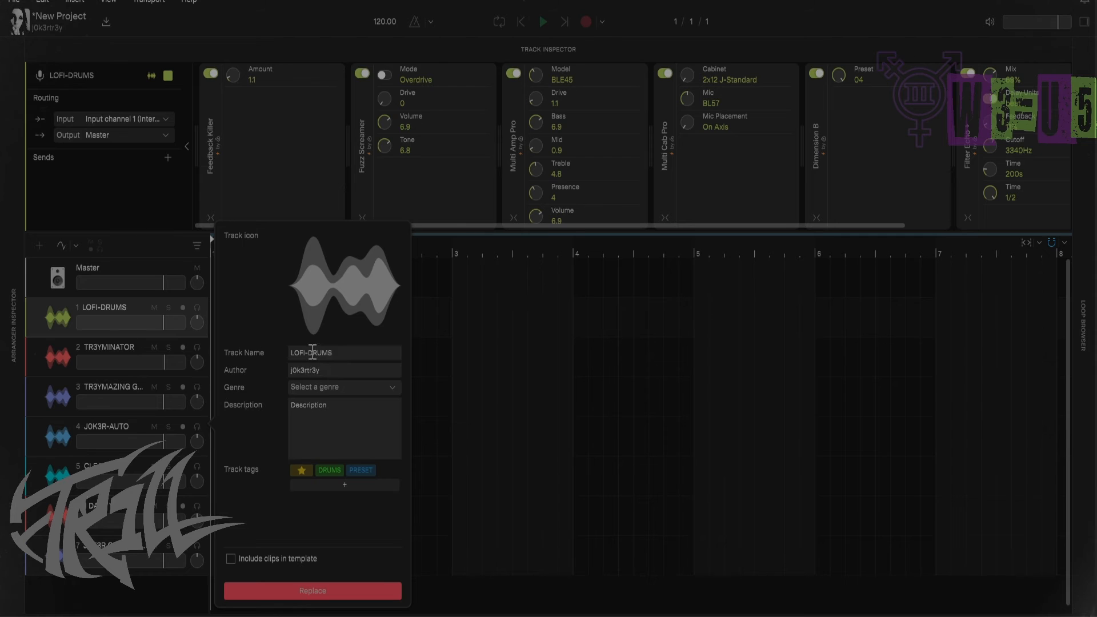
mouse_move(313, 343)
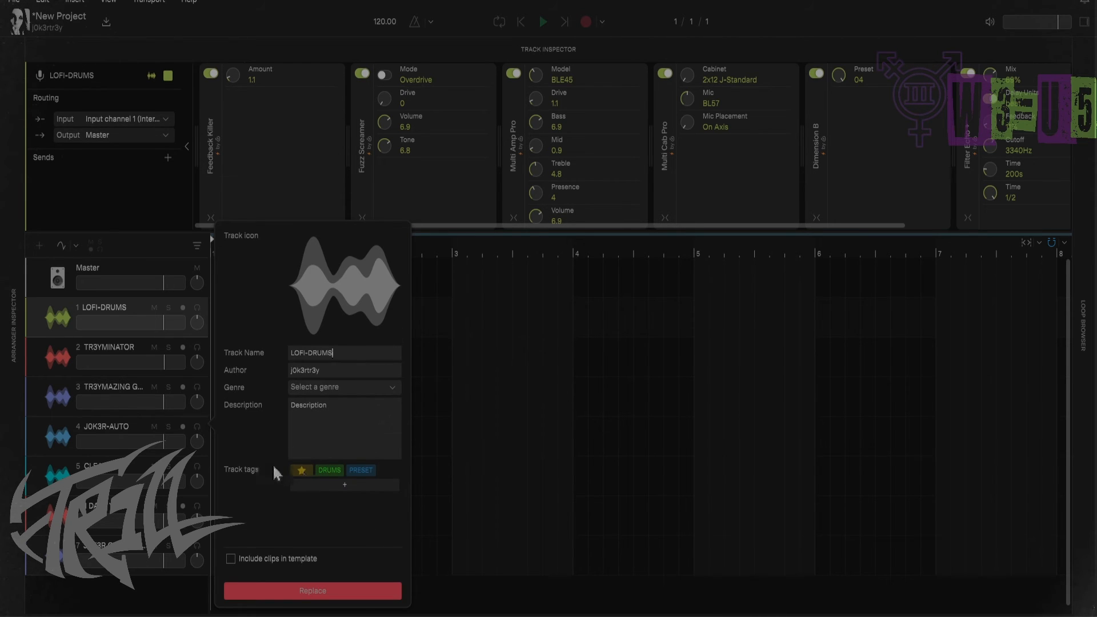
left_click(300, 469)
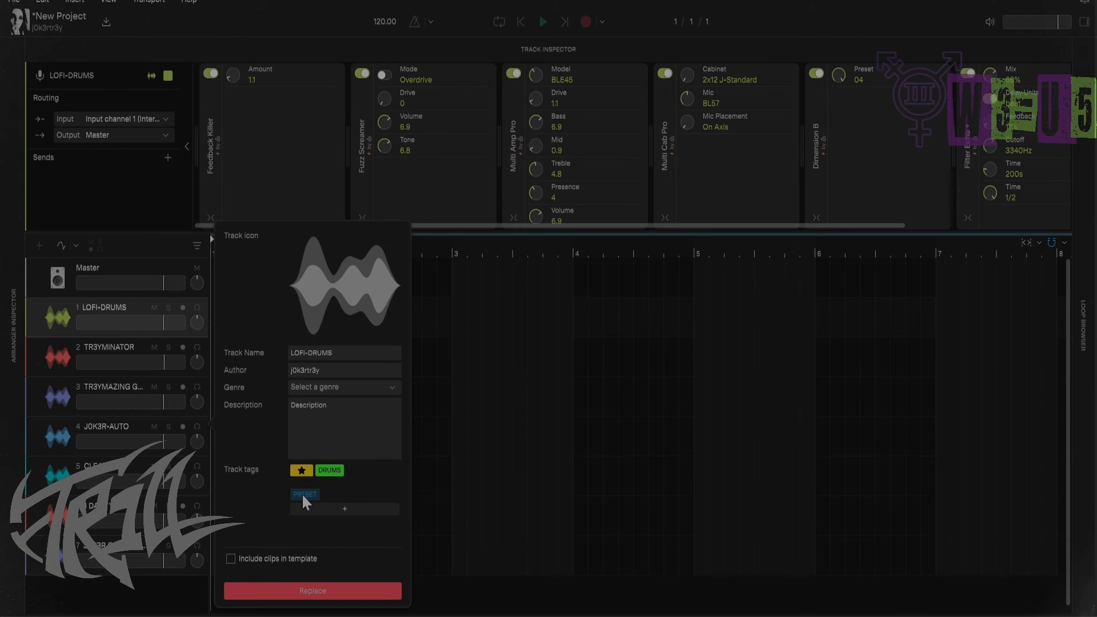
left_click(304, 494)
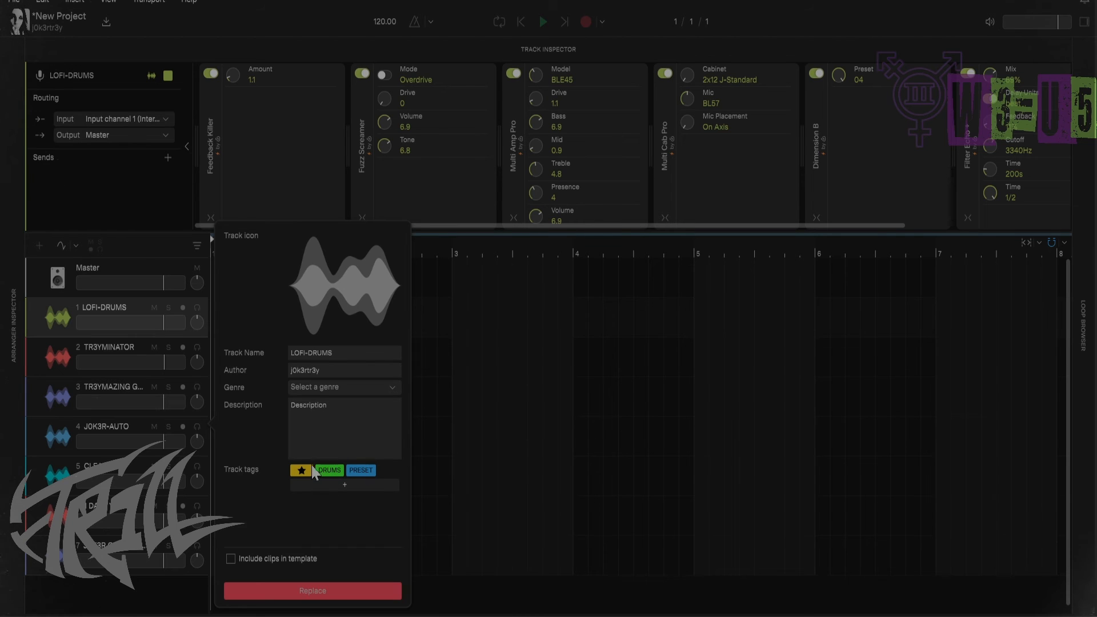
mouse_move(331, 344)
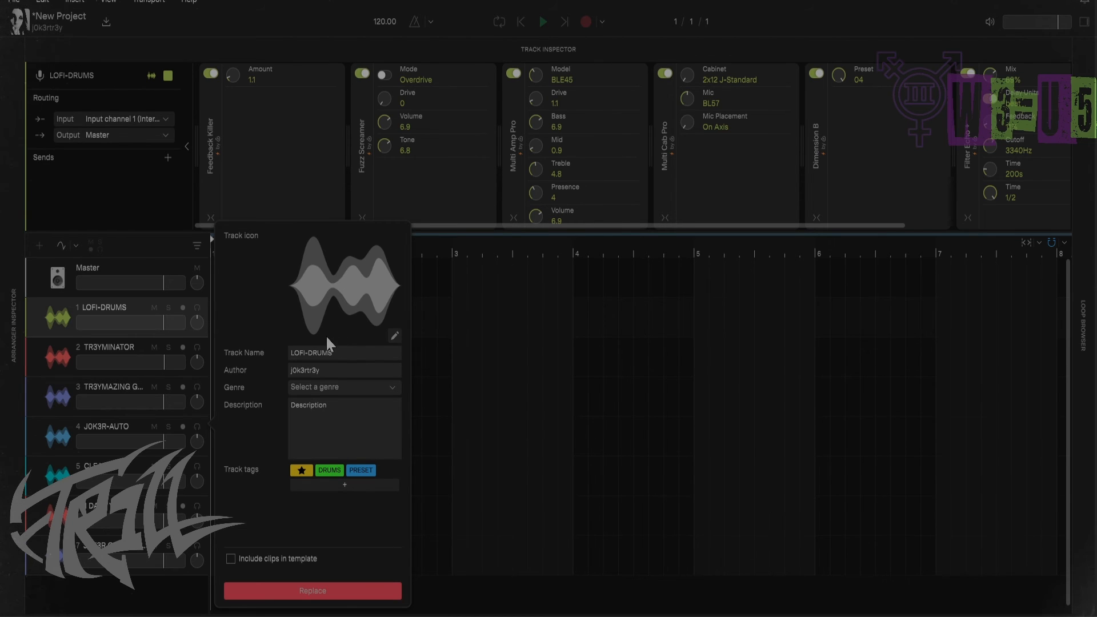
mouse_move(353, 412)
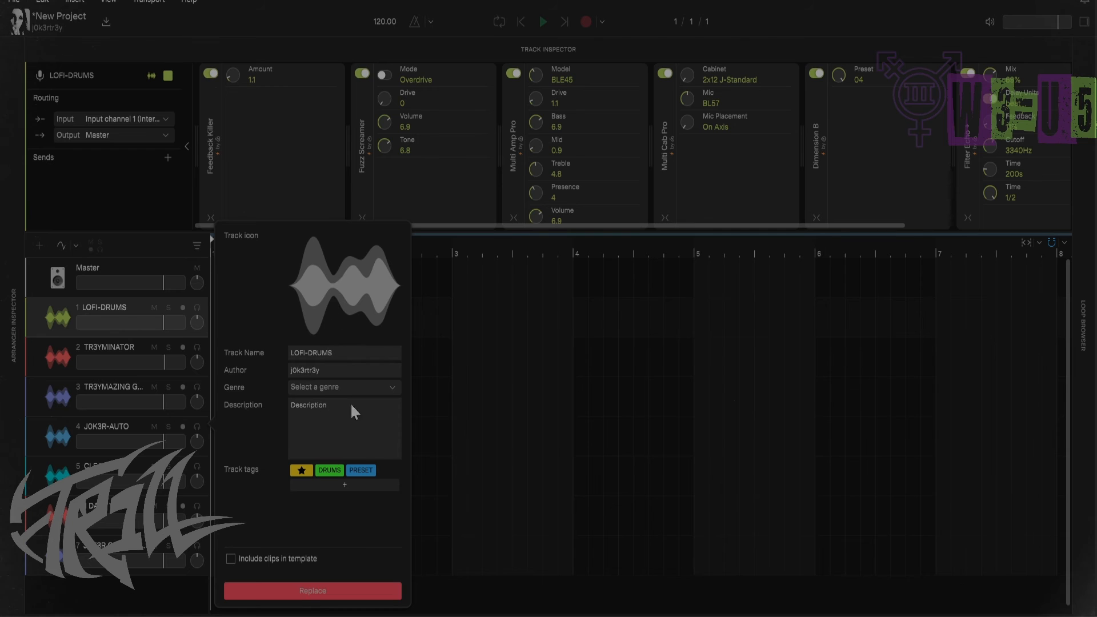
mouse_move(280, 613)
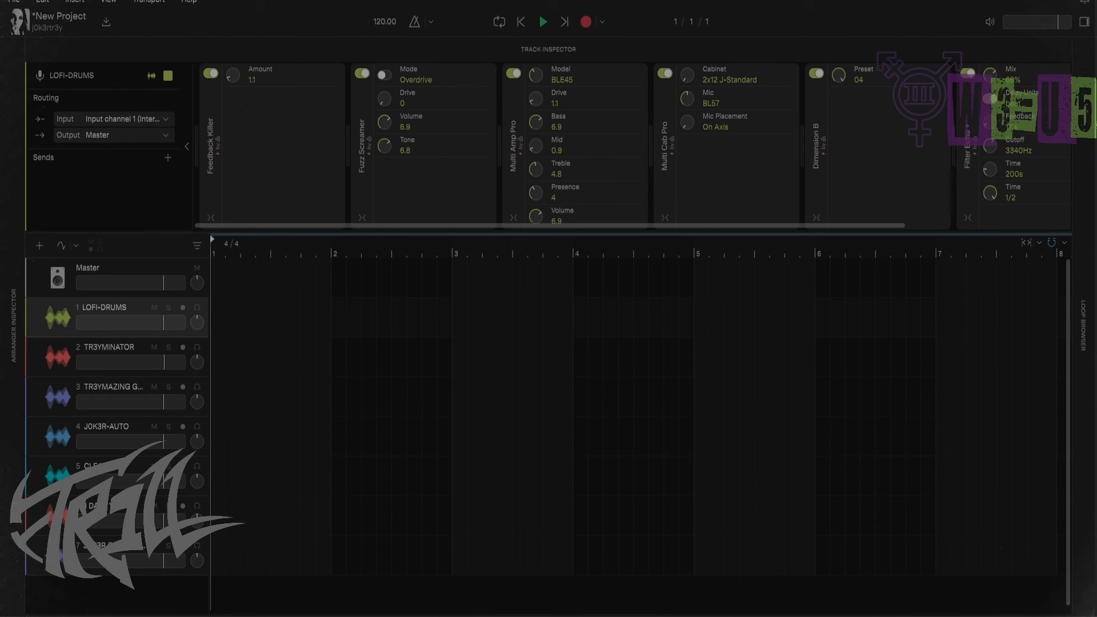
mouse_move(138, 242)
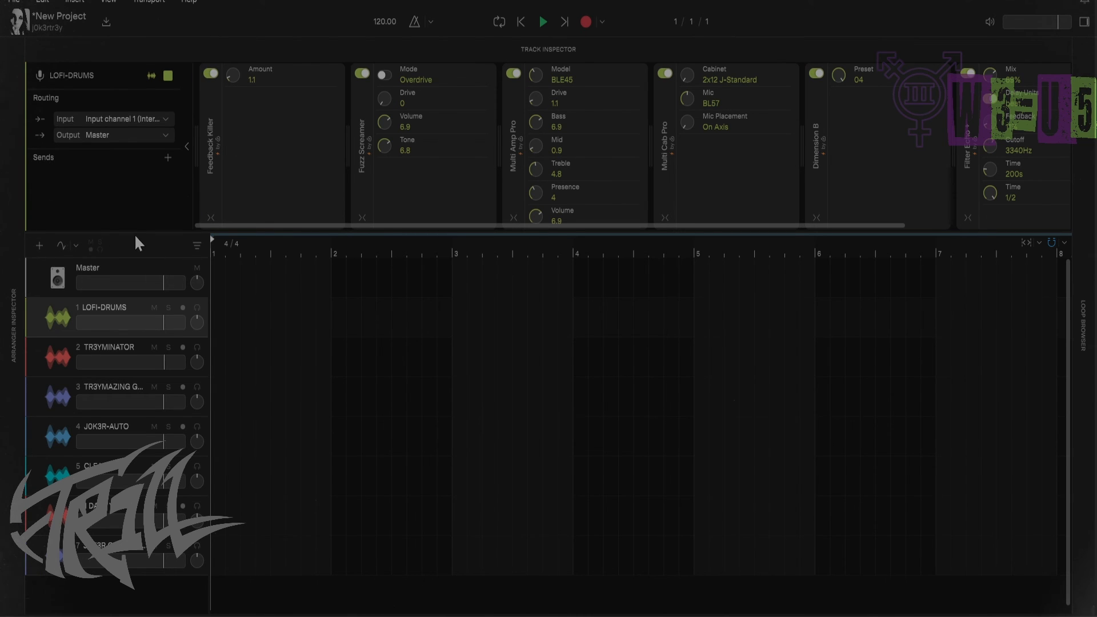
Find the templates under Insert Track Template and open the Templates folder via Manage My Track Templates.
left_click(498, 22)
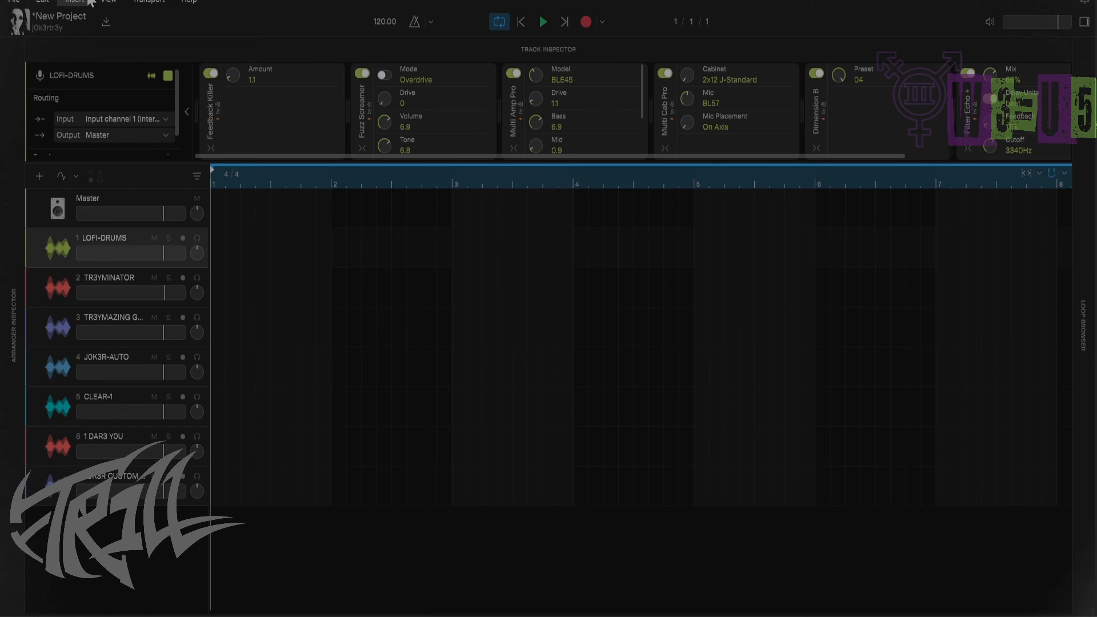
left_click(73, 2)
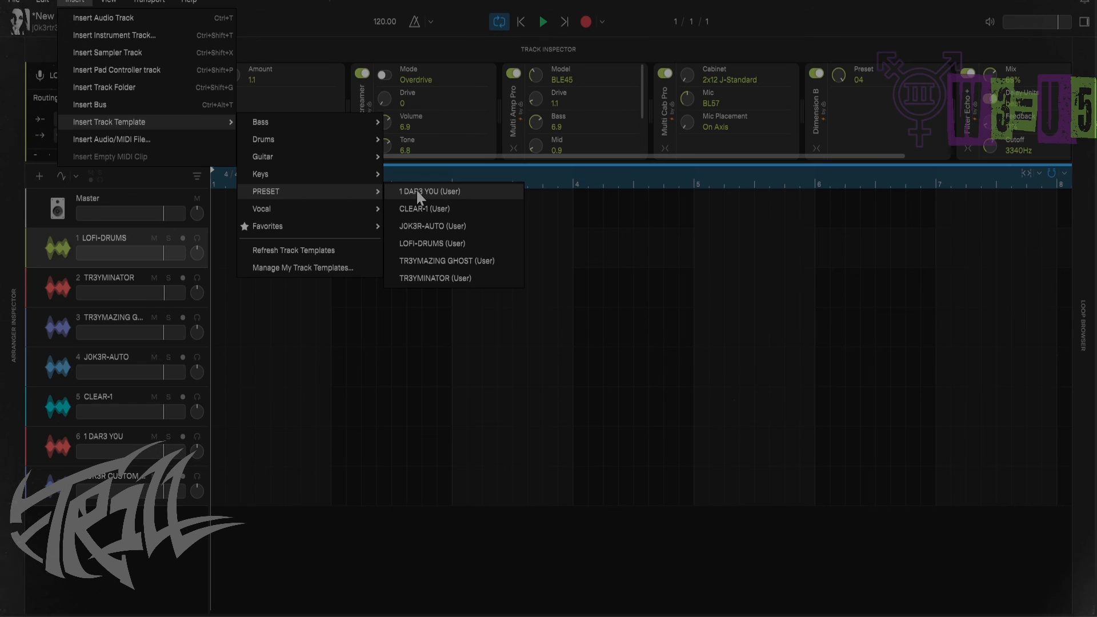
mouse_move(420, 272)
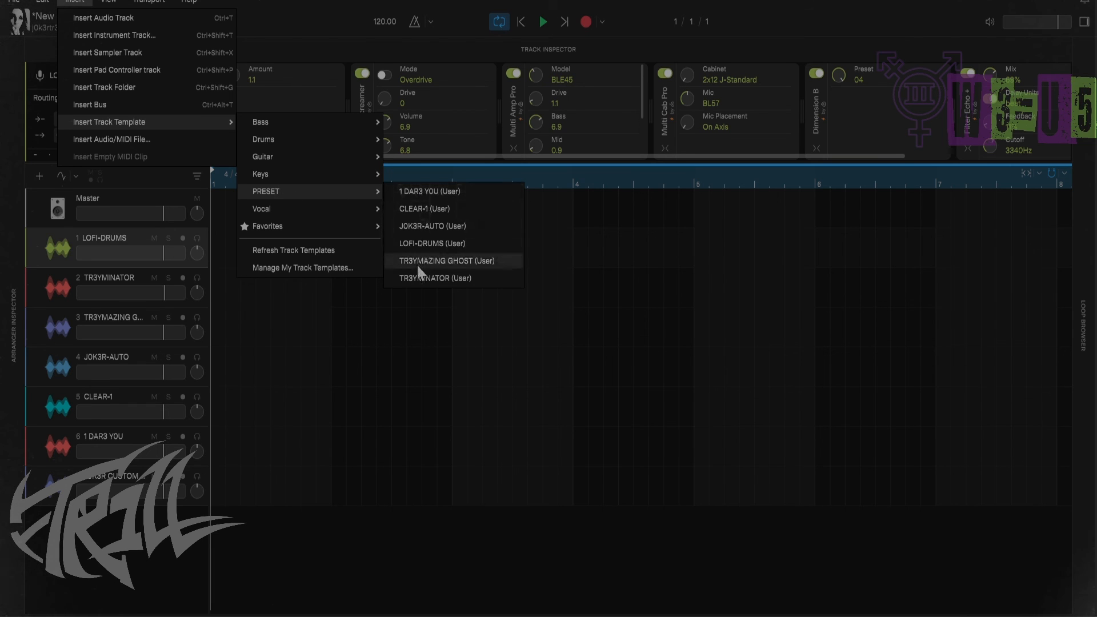
mouse_move(432, 243)
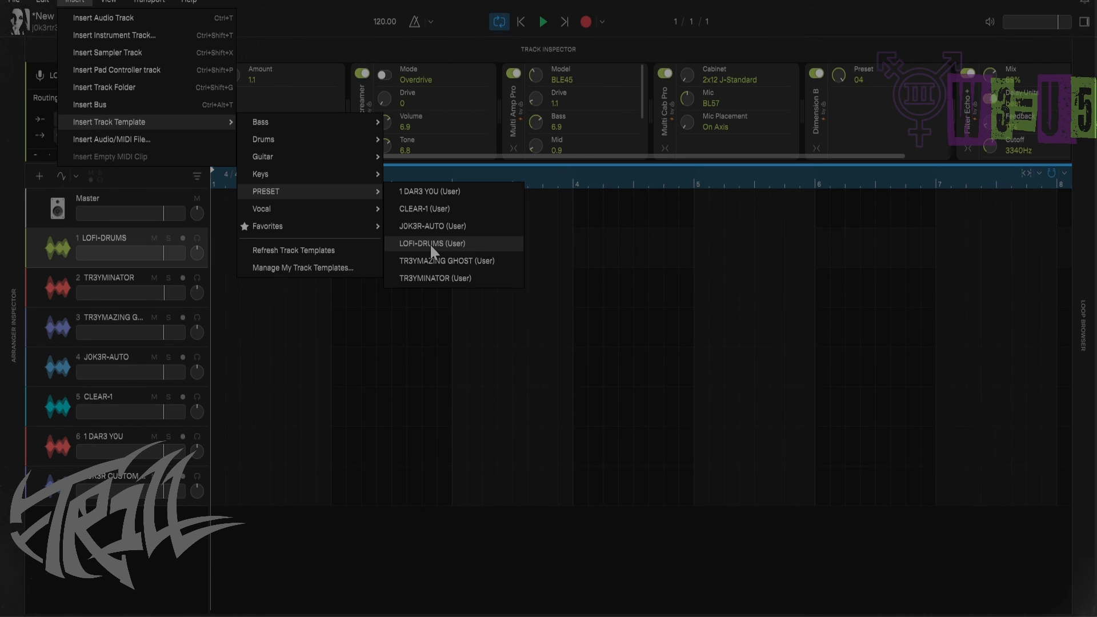
mouse_move(422, 272)
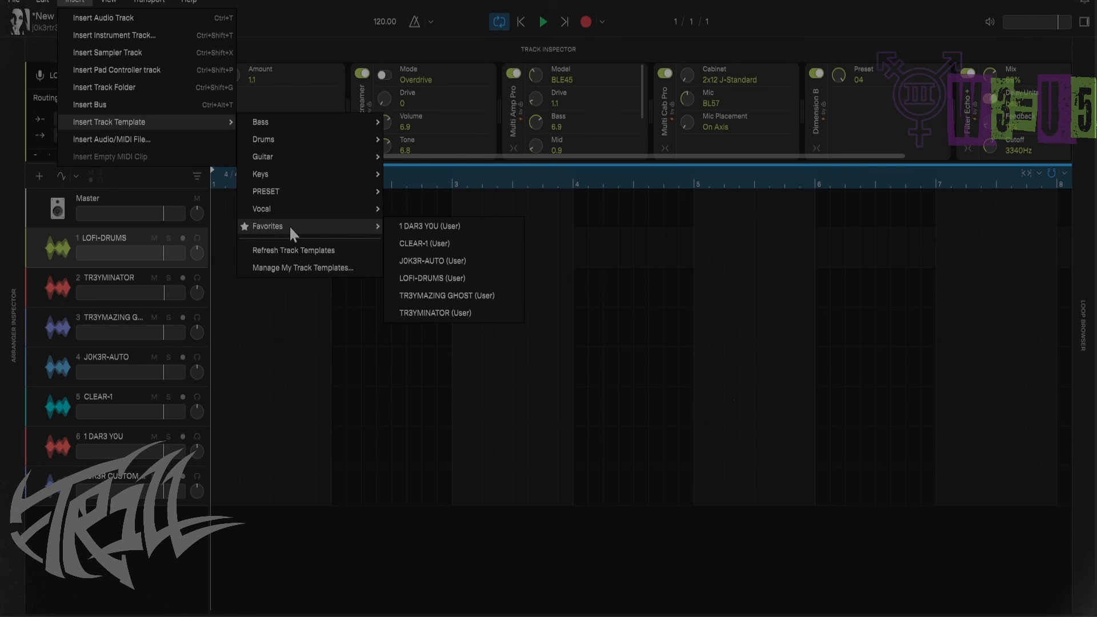
left_click(302, 267)
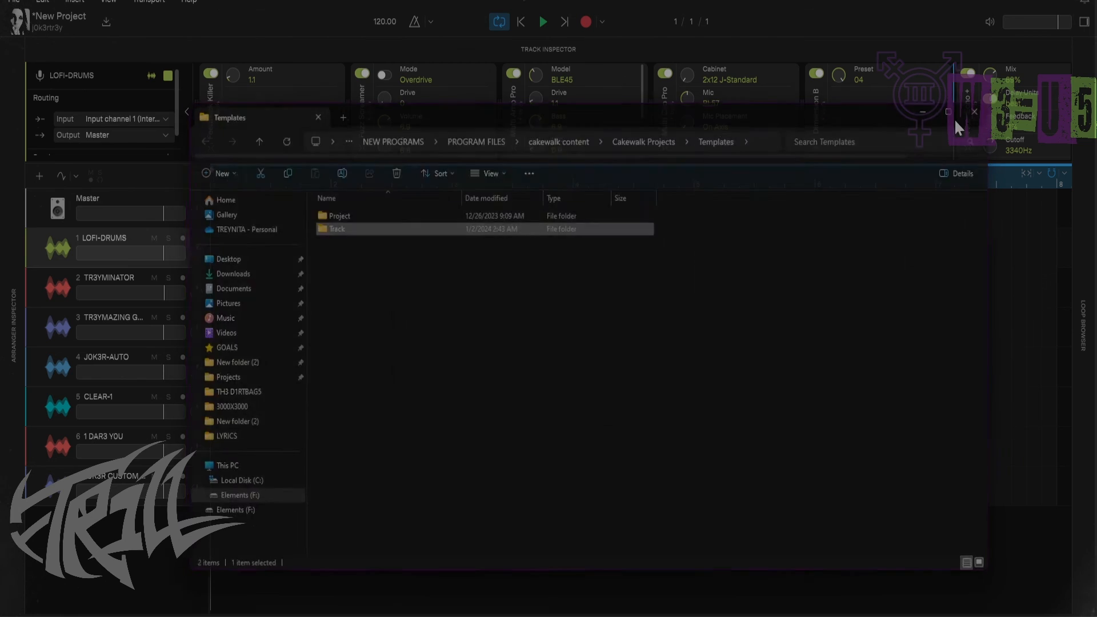